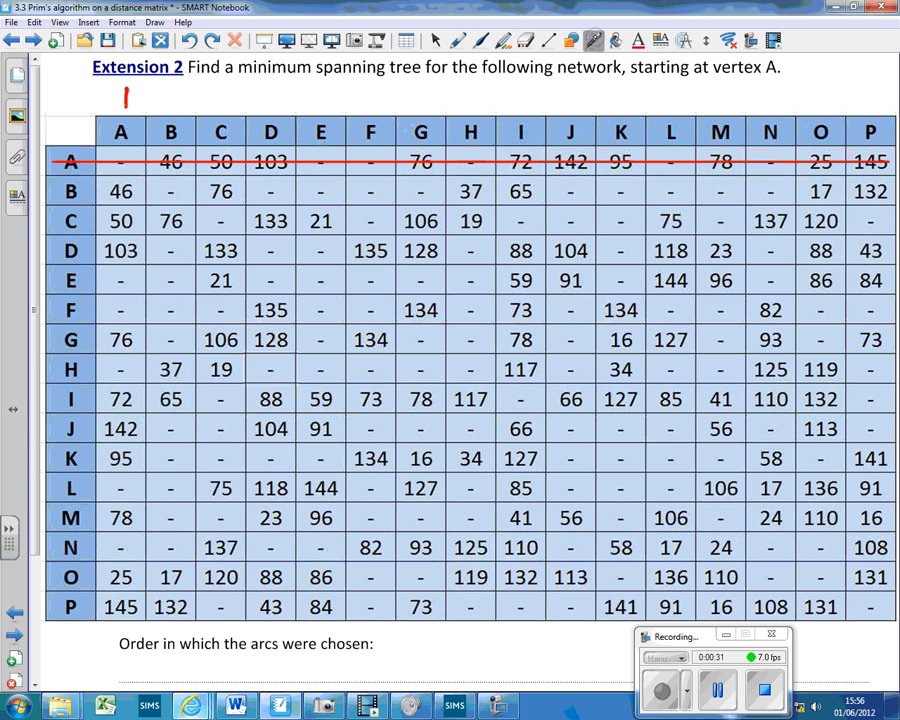
- Circle arc AO's weight 25 in red, write 2 above column O, and list AO first
drag(118, 160, 105, 645)
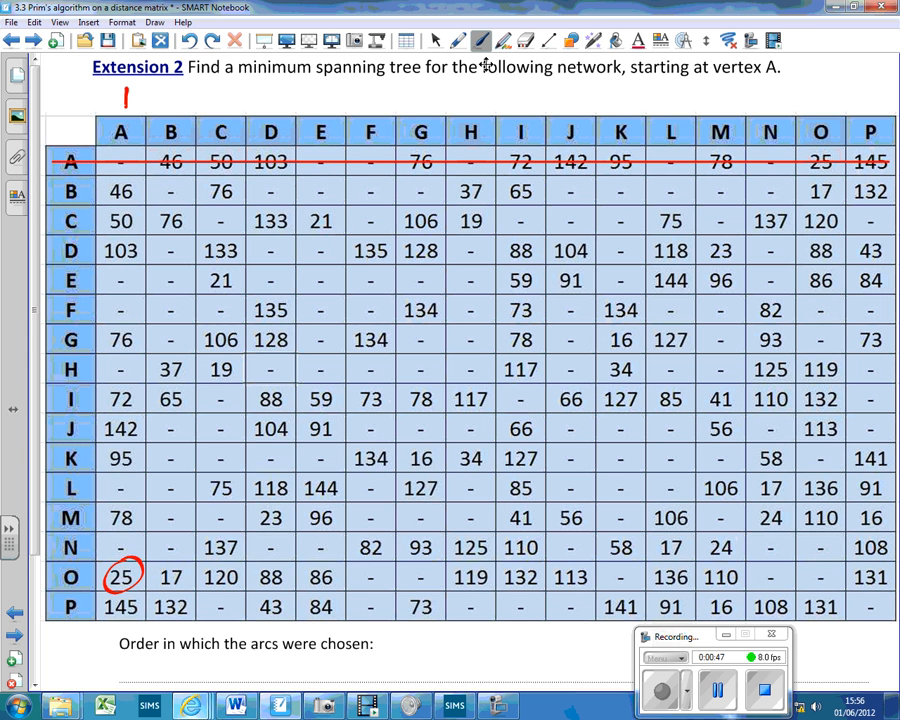
scroll(up, 3)
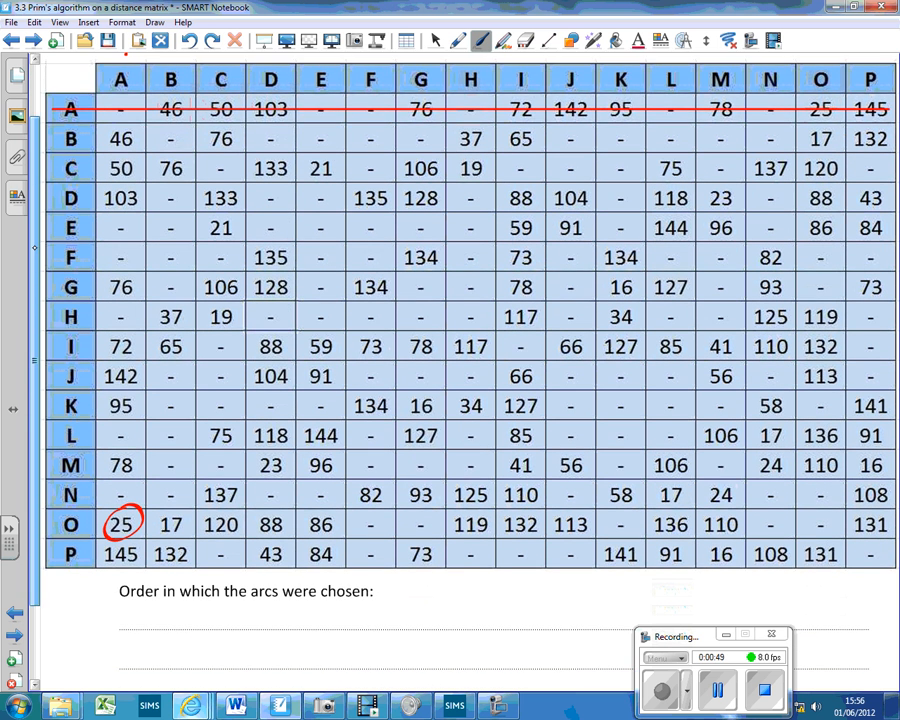
scroll(down, 3)
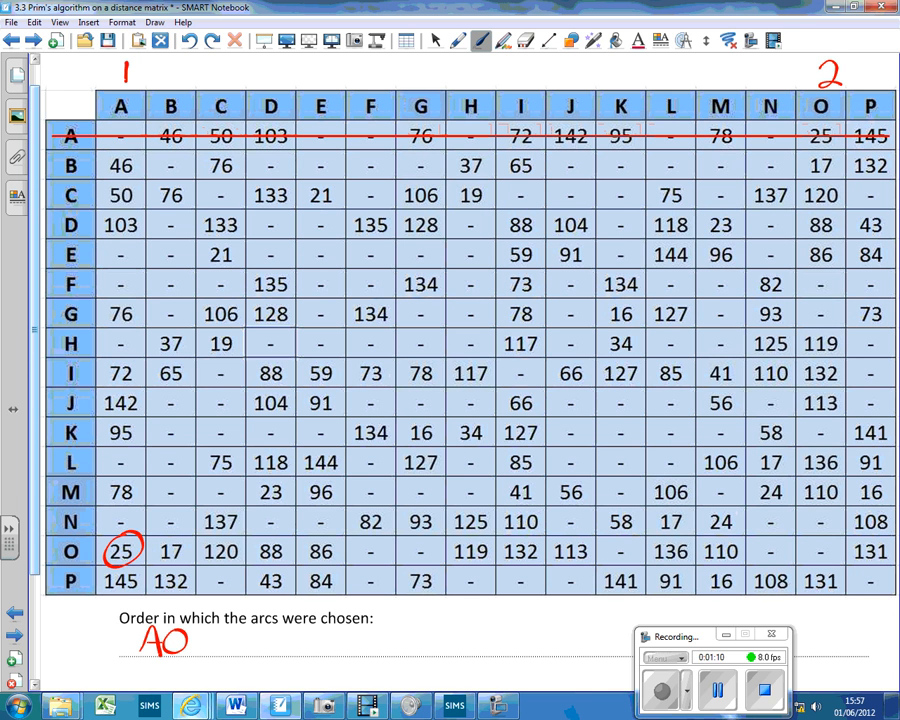
- Draw a straight red line through row O of the distance matrix
click(547, 40)
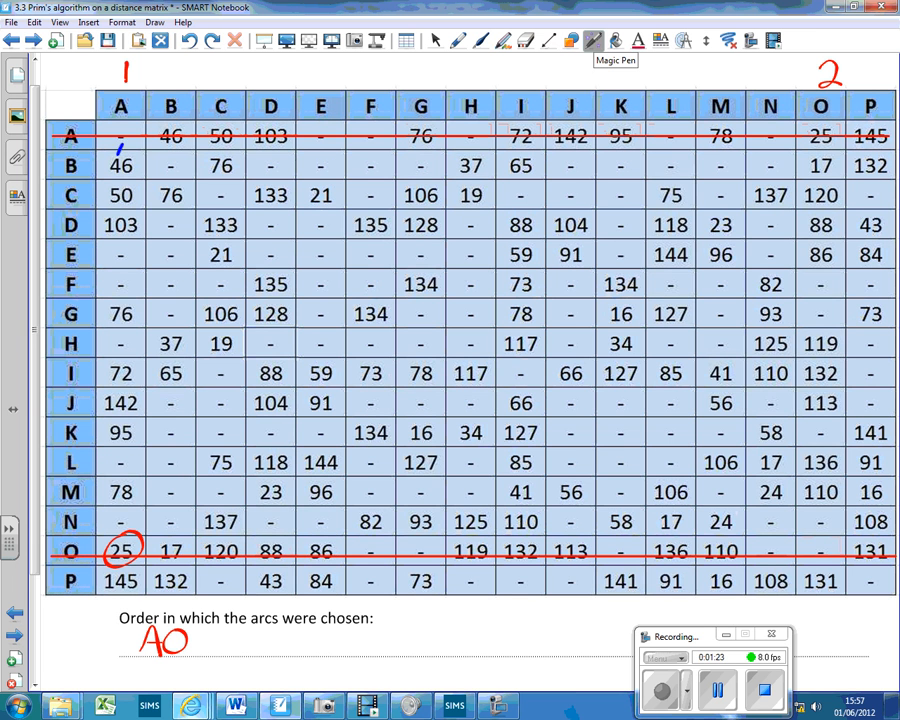
drag(120, 135, 120, 620)
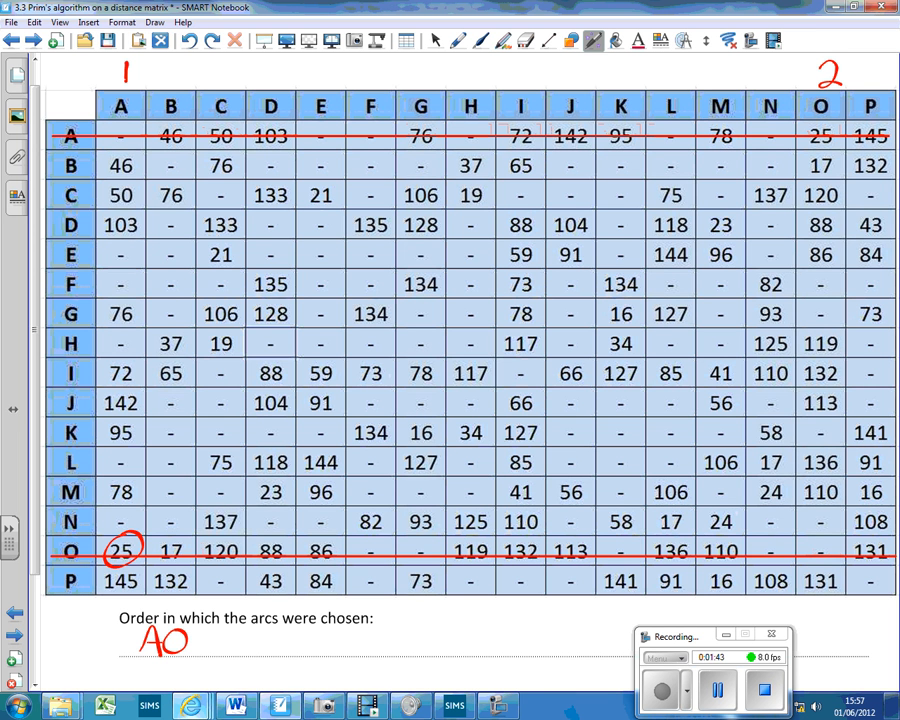
- Circle 17 and 37 in freehand red ink, strike out row B, and write OB after AO
click(481, 40)
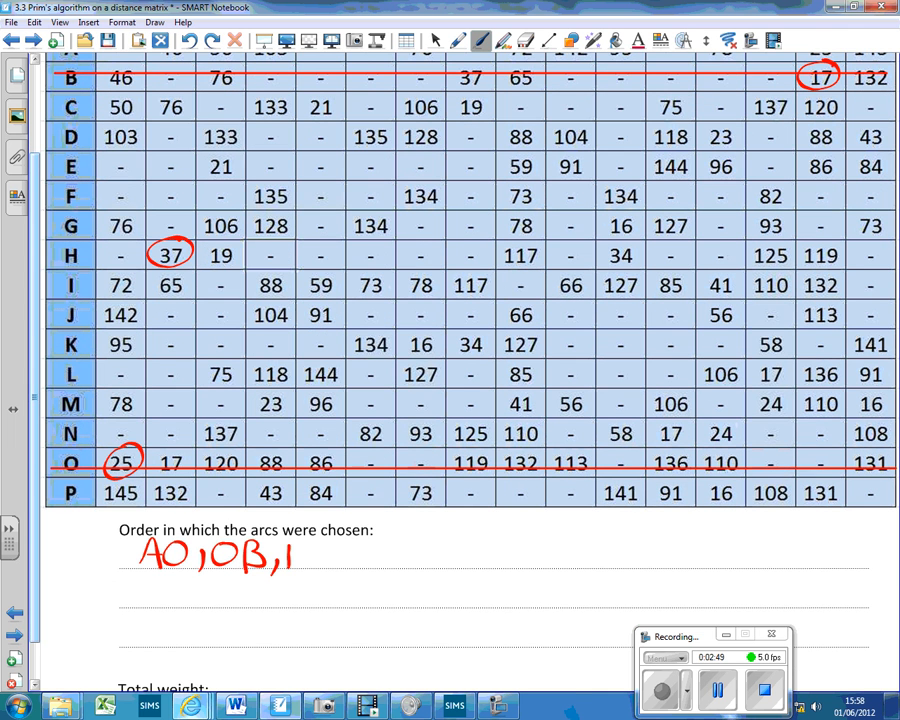
- Write BH as the third arc, number B as 3 and H as 4, and cross out row H
text(BH)
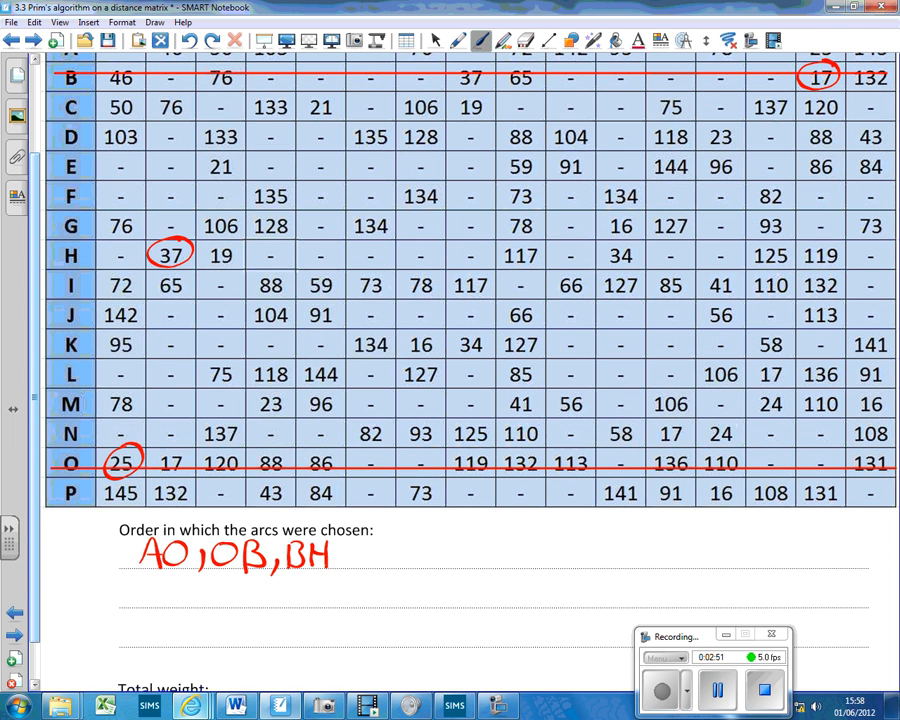
scroll(up, 3)
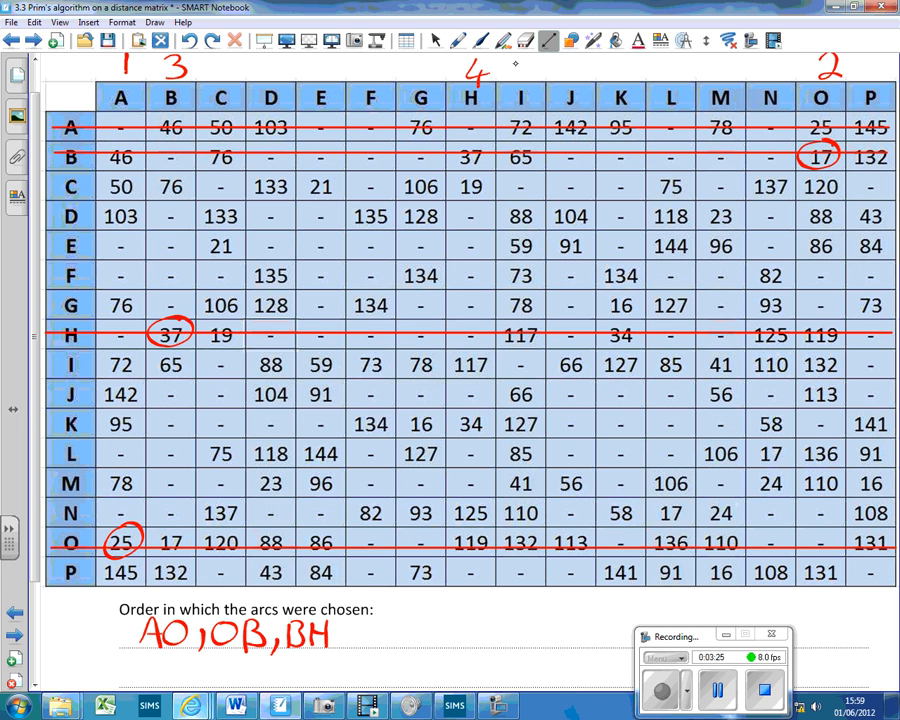
- Circle 19 in row C column H, add HC to the list, and write 5 above column C
click(479, 41)
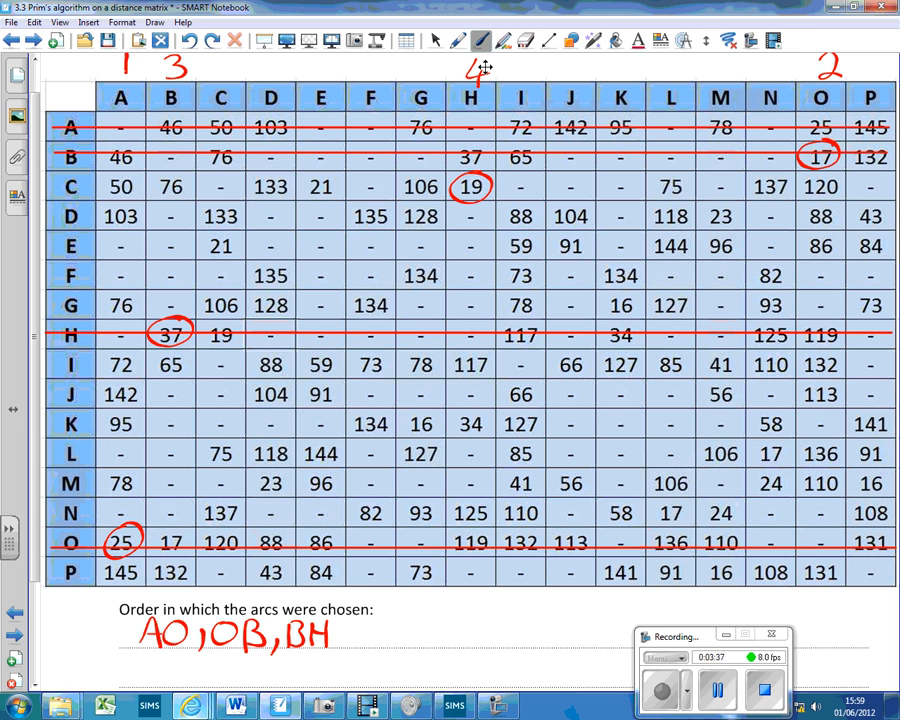
scroll(down, 3)
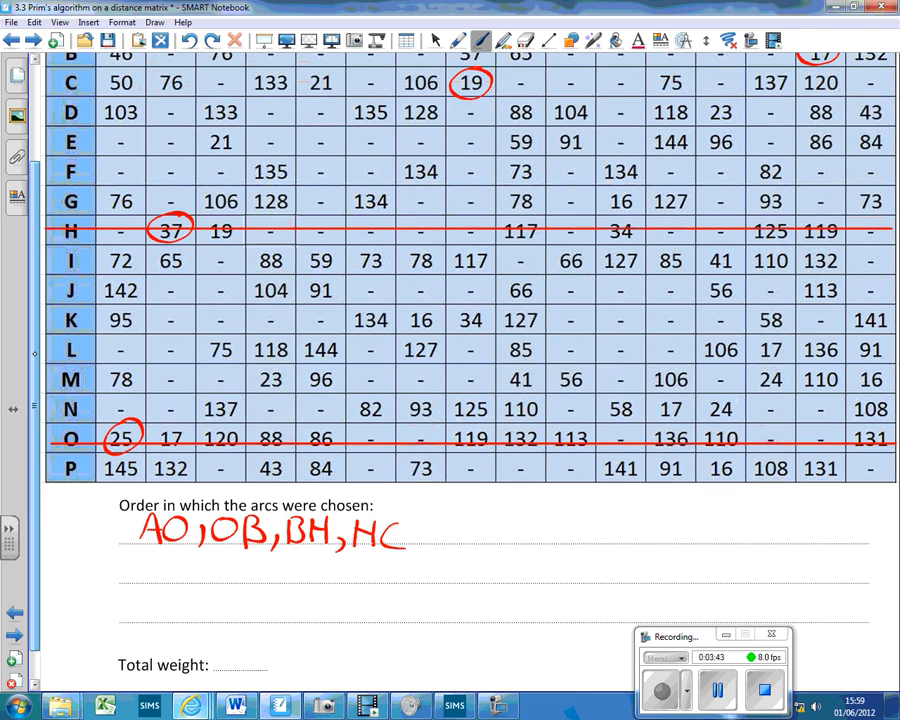
scroll(up, 3)
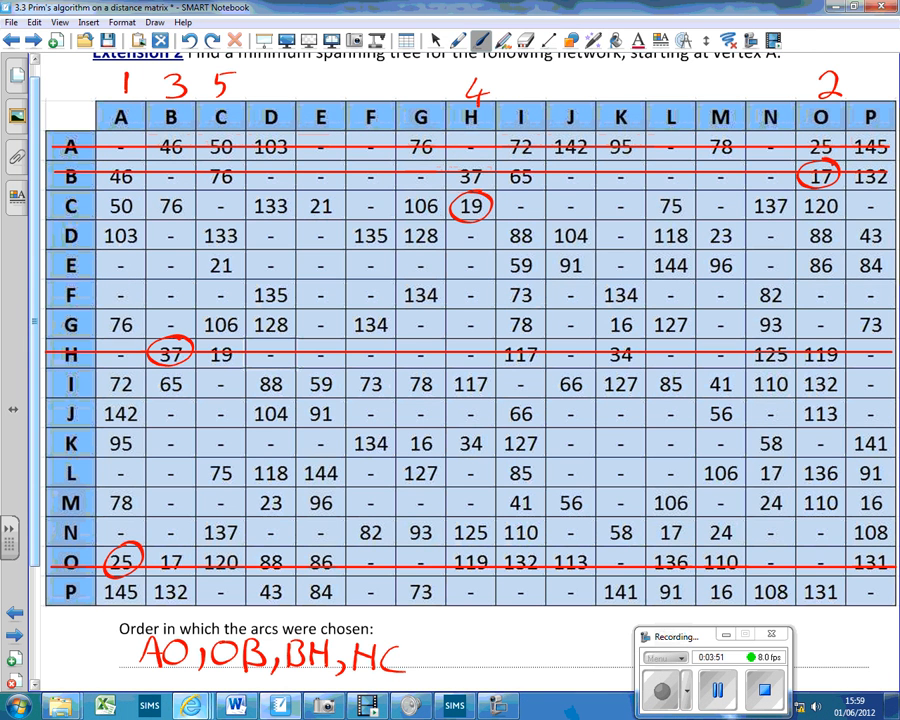
- Draw a straight red line across row C of the matrix
click(547, 41)
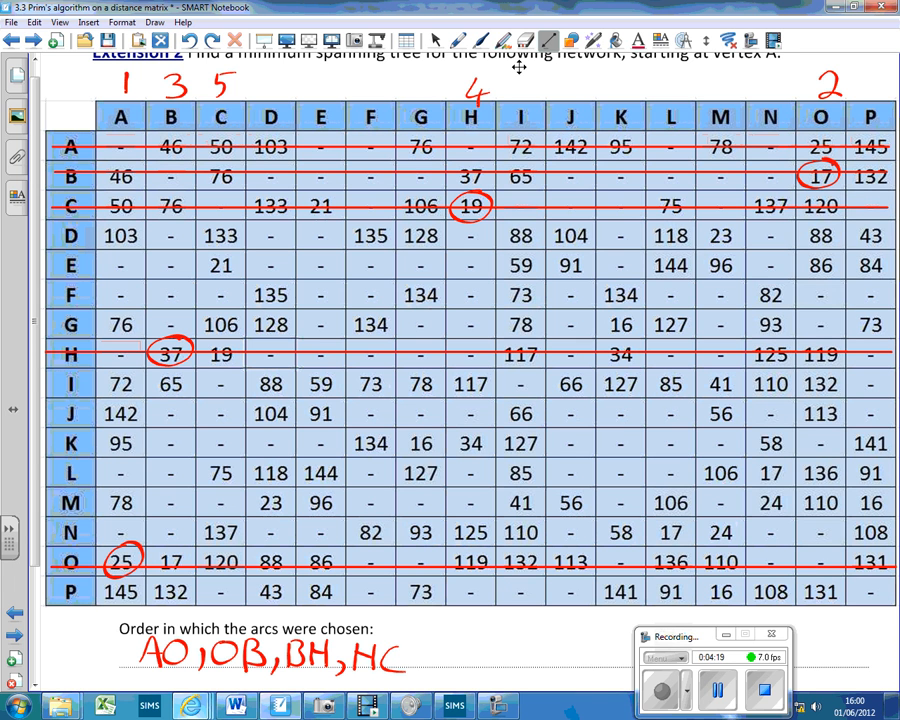
- Circle 21 in row E column C and write CE after HC in the arc list
click(503, 41)
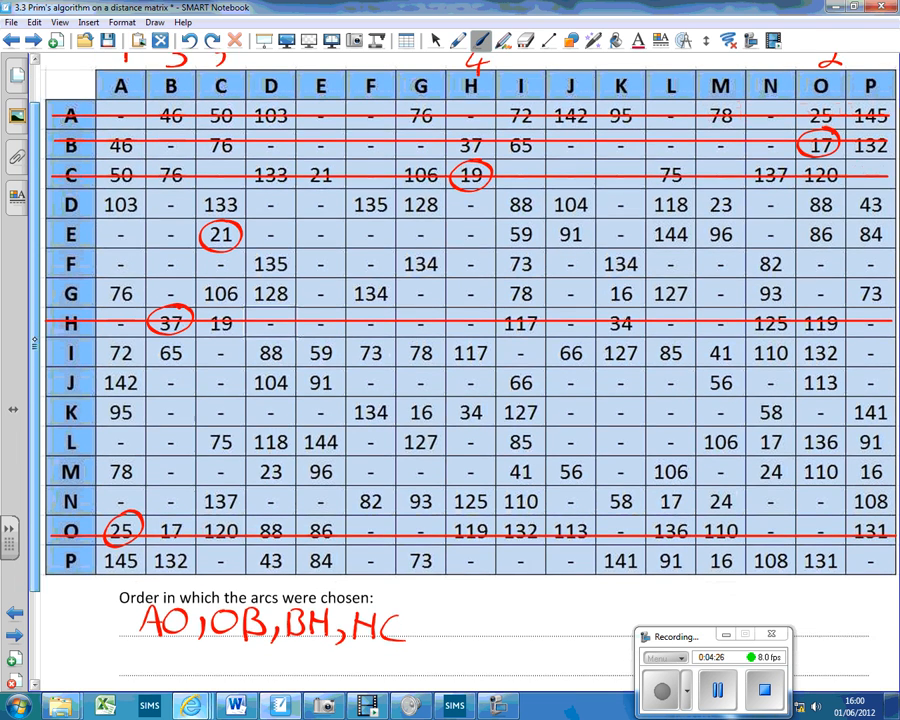
scroll(up, 3)
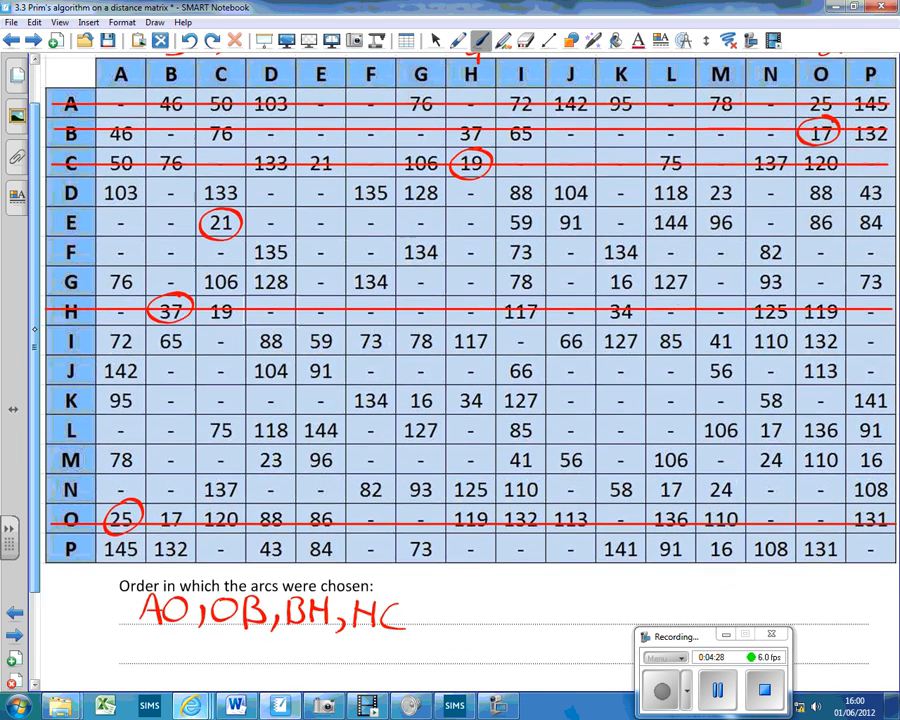
scroll(down, 3)
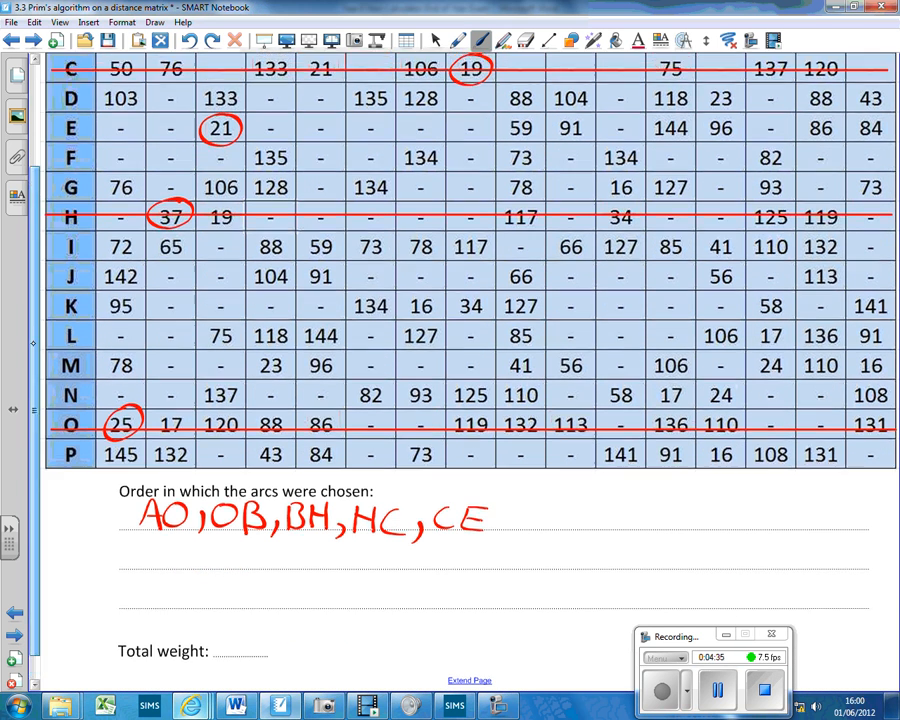
scroll(up, 3)
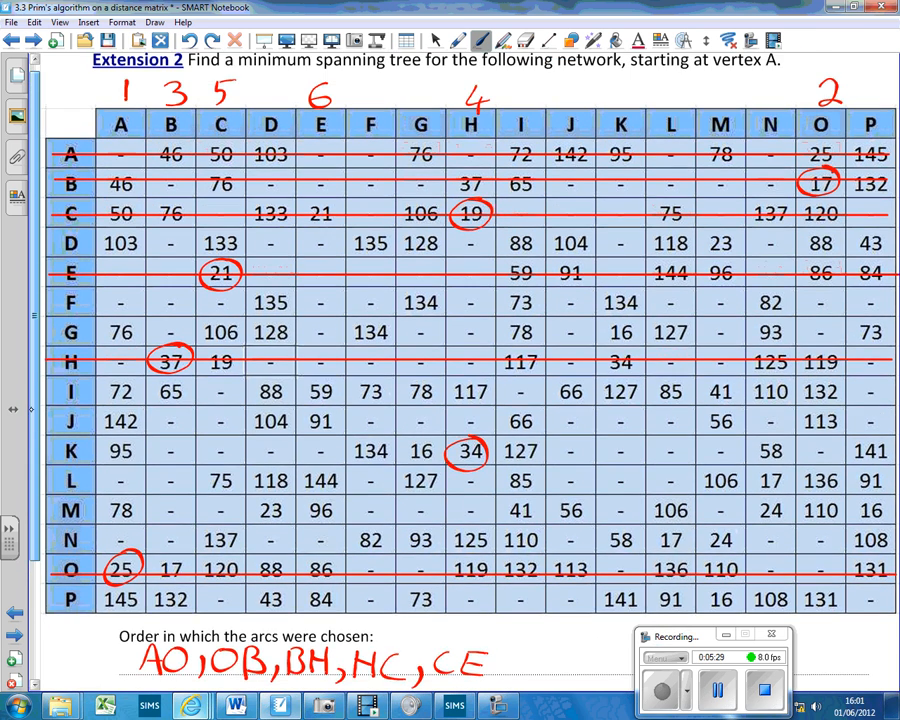
- Circle 34 in row K column H and append ', HK' after CE
scroll(down, 3)
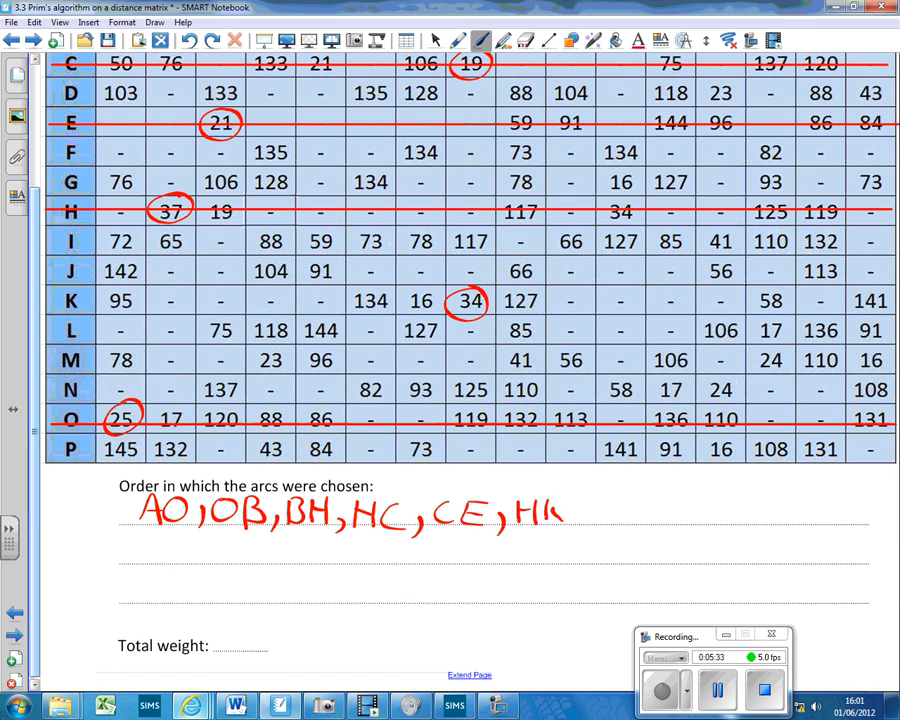
scroll(up, 3)
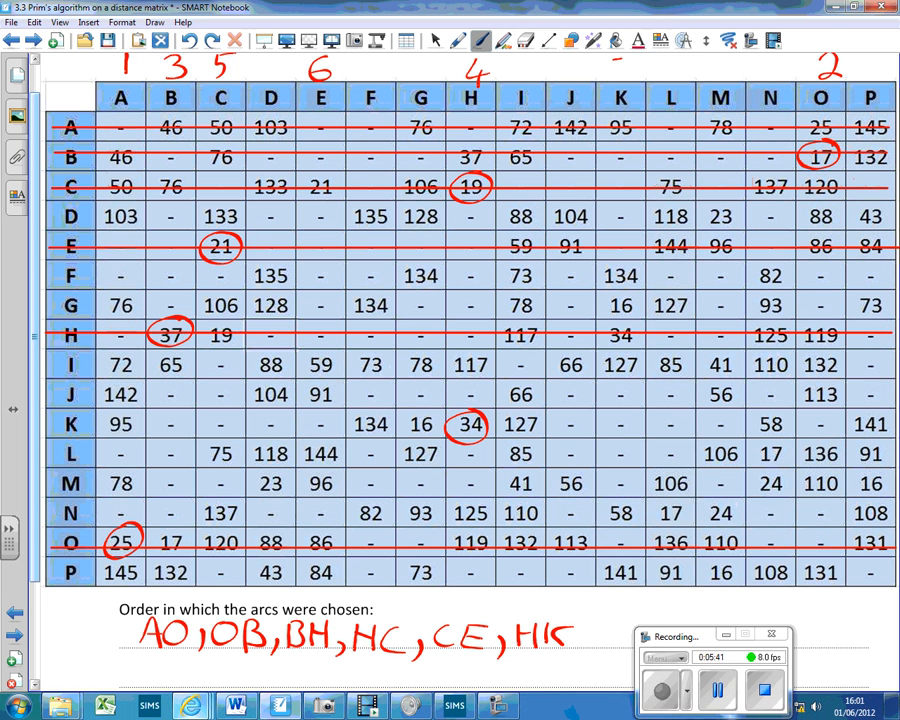
click(524, 41)
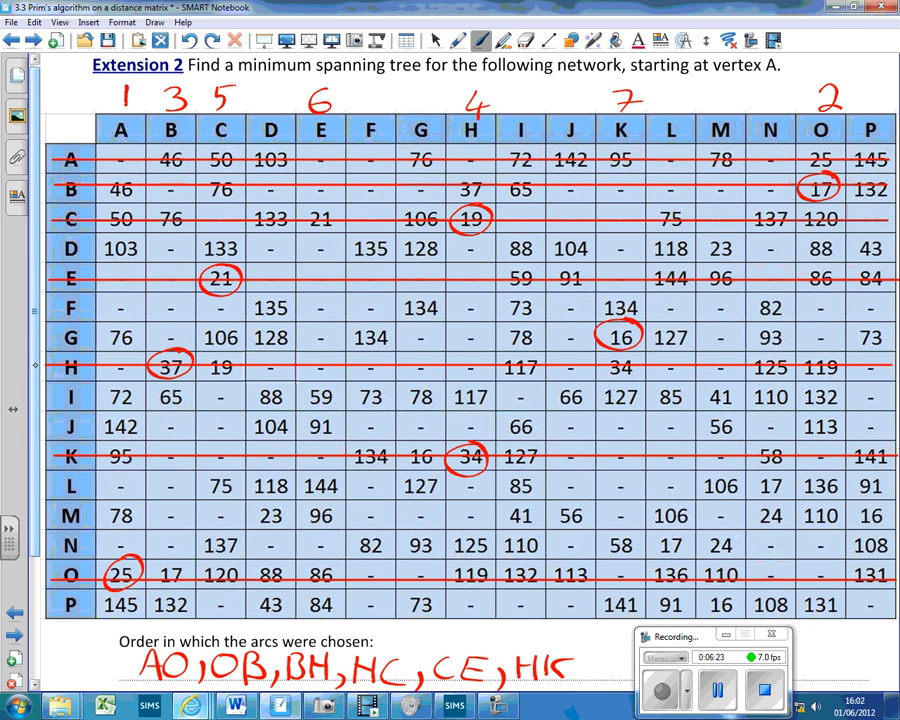
- Number K as 7, strike row K, circle 16 in row G, list KG, number G as 8
scroll(up, 3)
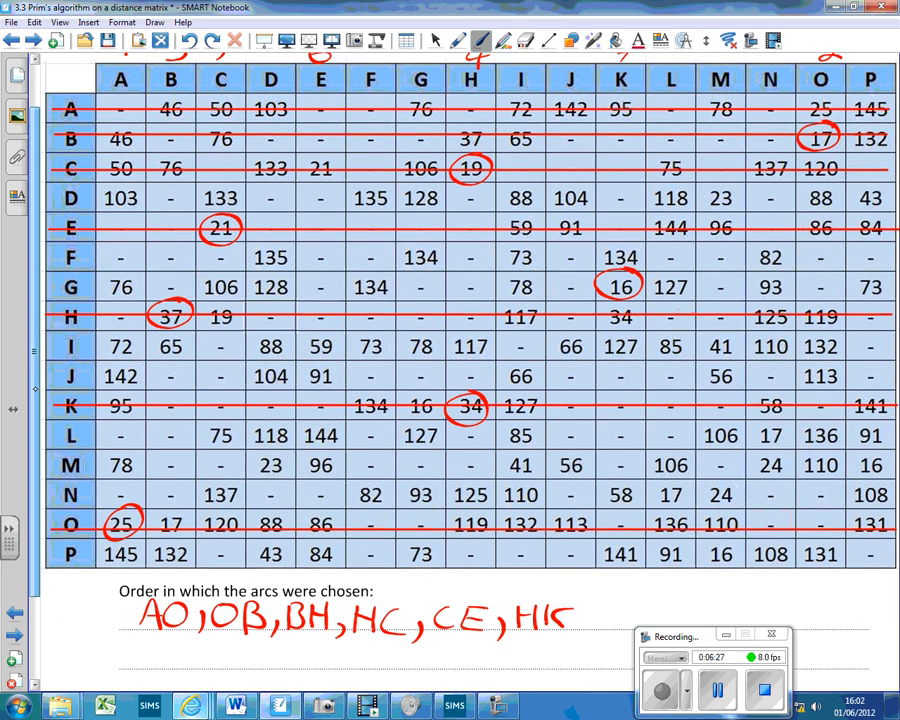
scroll(down, 3)
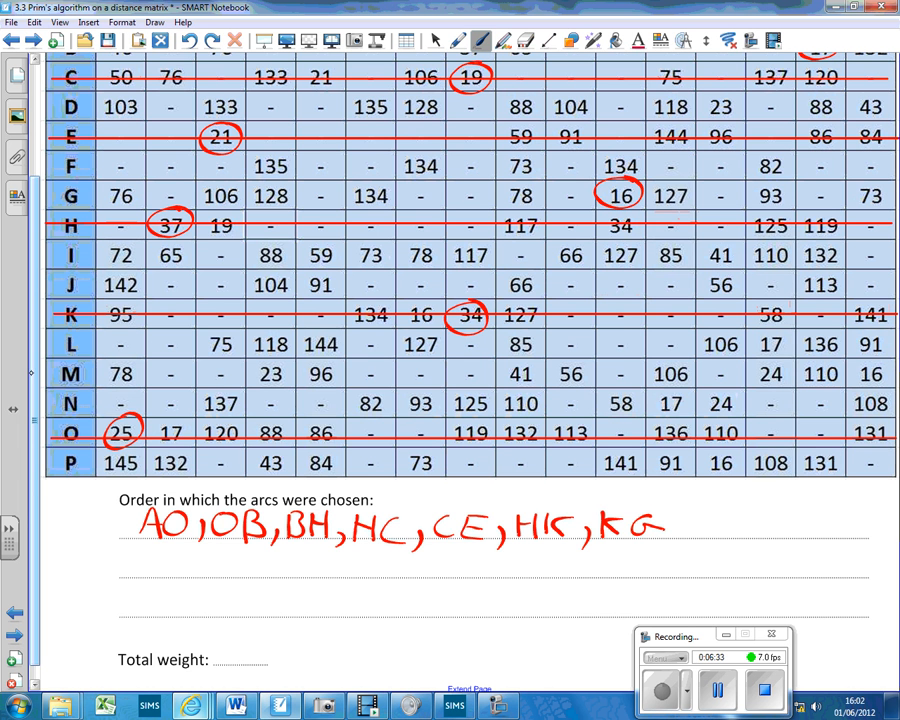
scroll(up, 3)
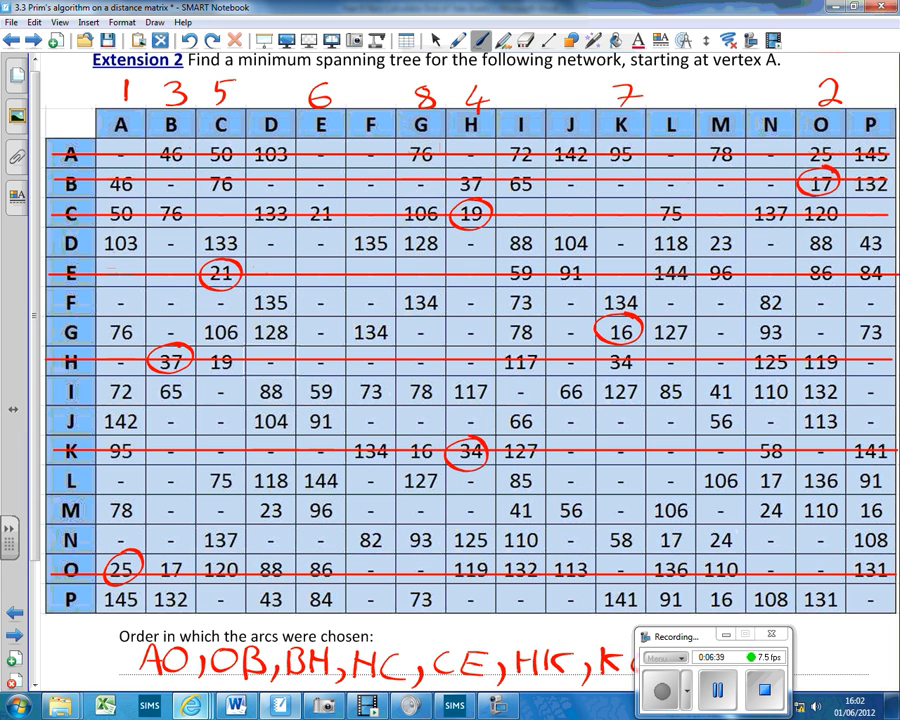
click(547, 40)
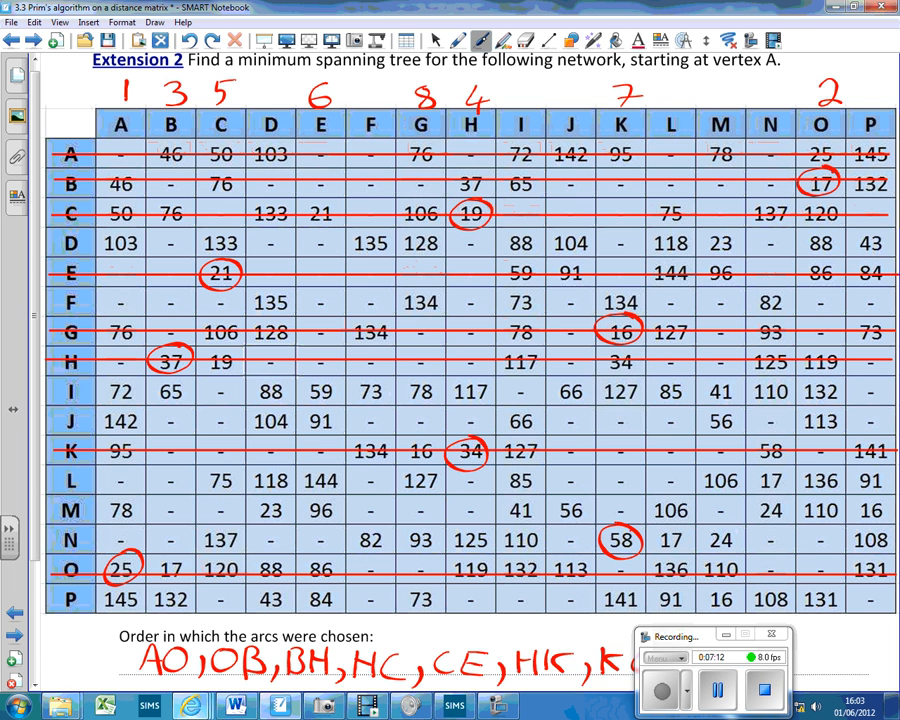
- Strike through row G and circle 58 in row N column K
scroll(up, 3)
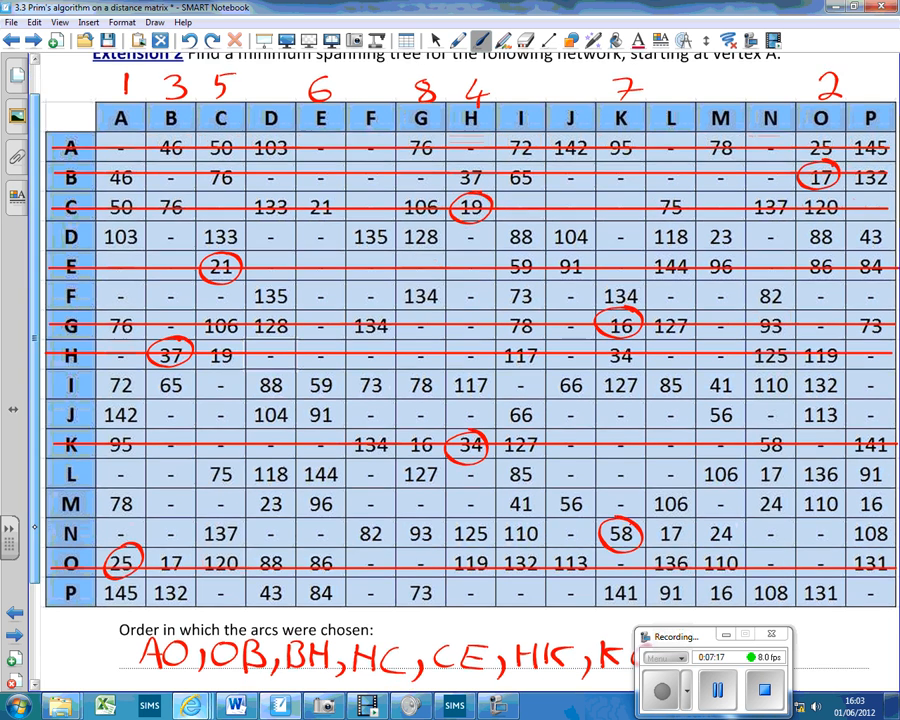
scroll(down, 3)
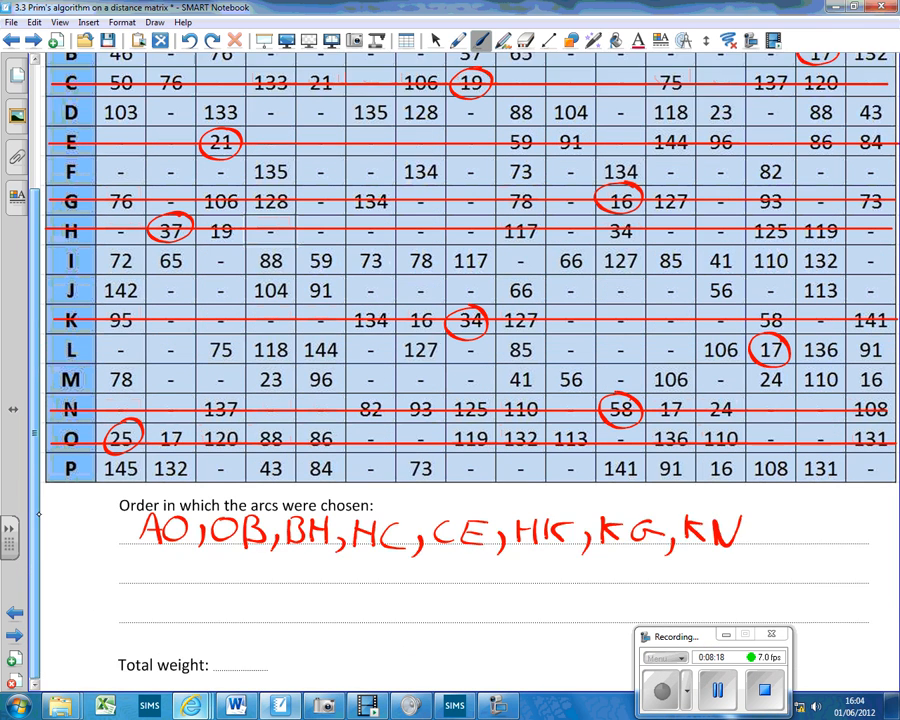
- Append KN to the arc list, strike out row N, and circle 17 in row L, column N
scroll(down, 3)
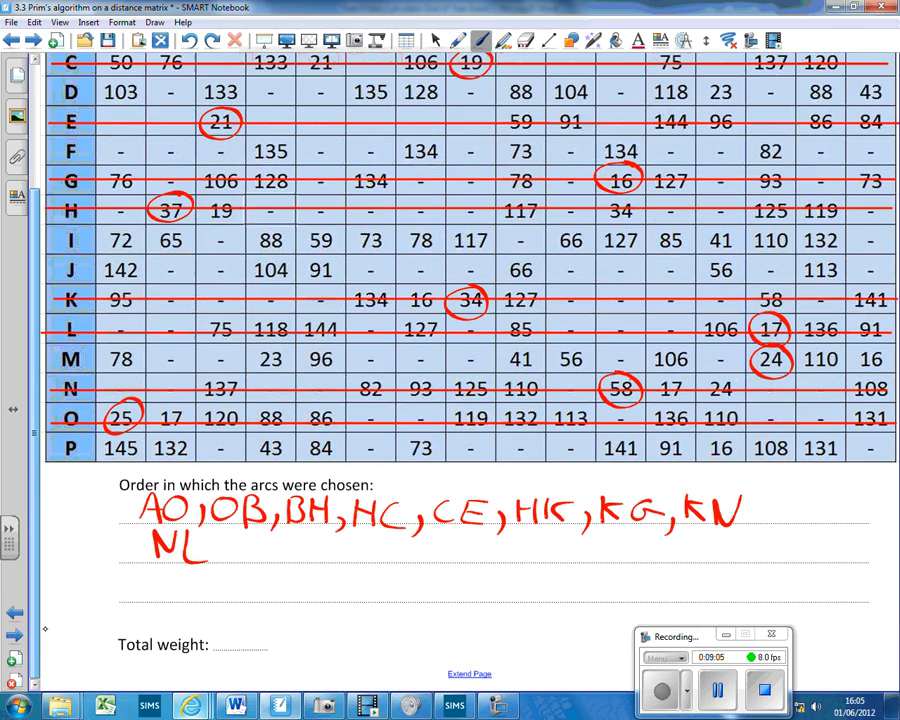
- List NL on the second line, strike out row L, and circle 24 in row M, column N
text(,NI)
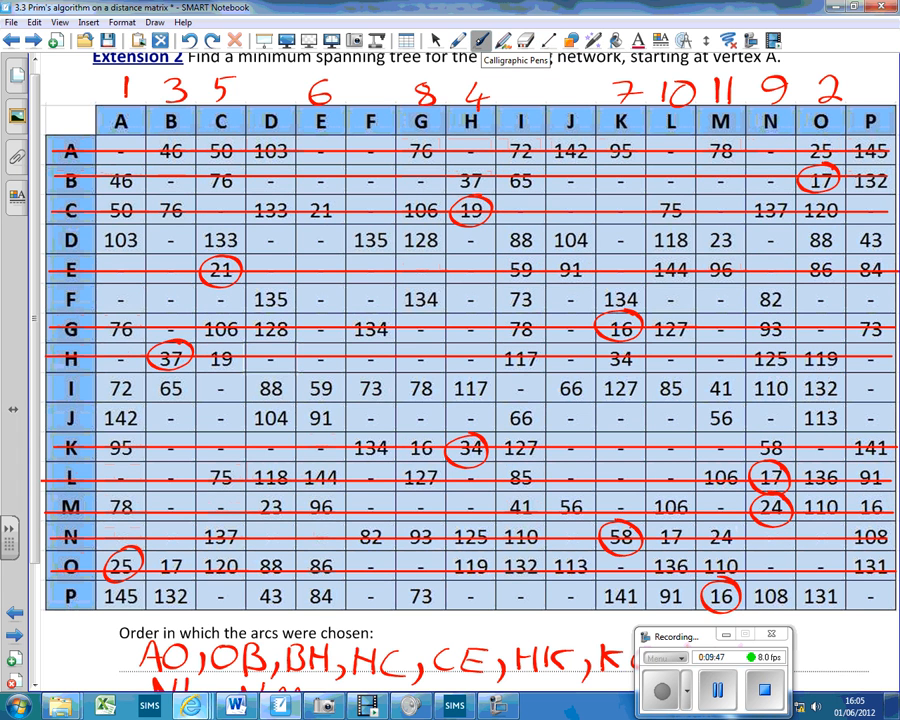
- Strike row M, circle 16 for MP, list NM and MP, and number P as 12
scroll(up, 3)
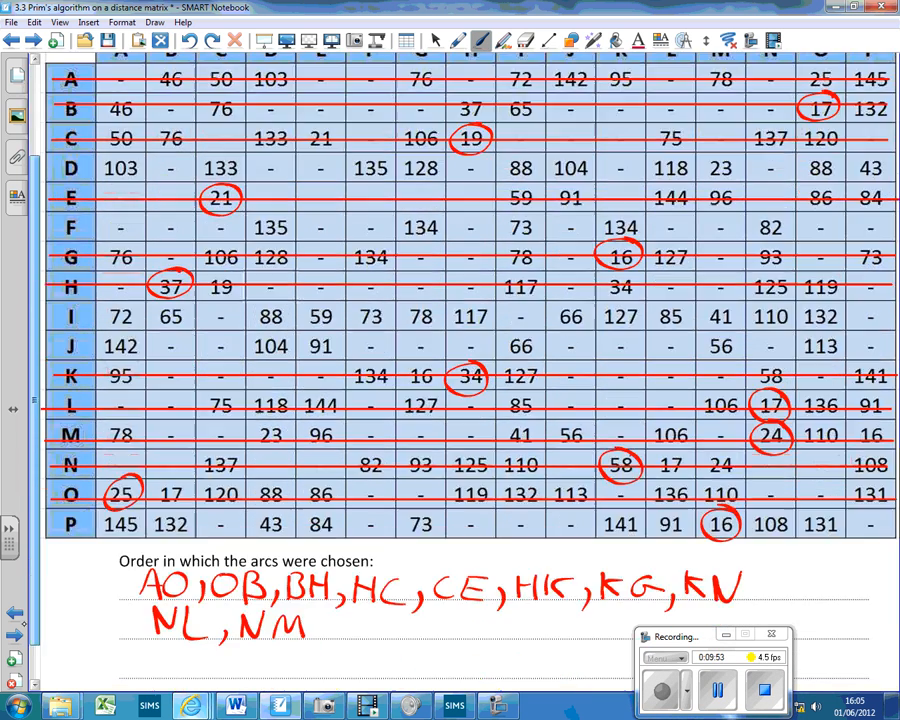
scroll(down, 3)
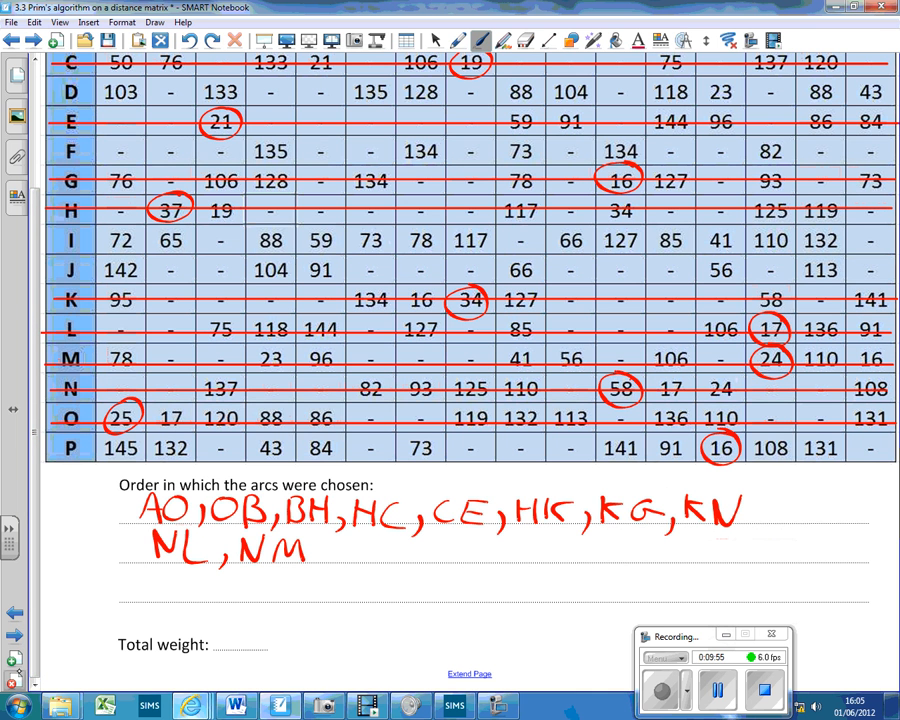
text(,MP)
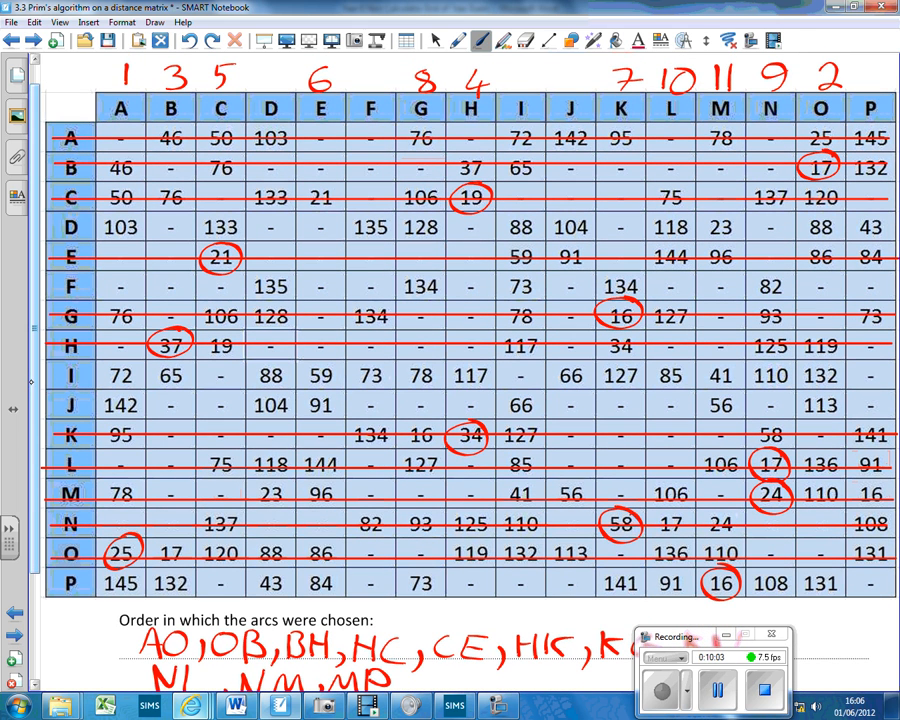
text(12)
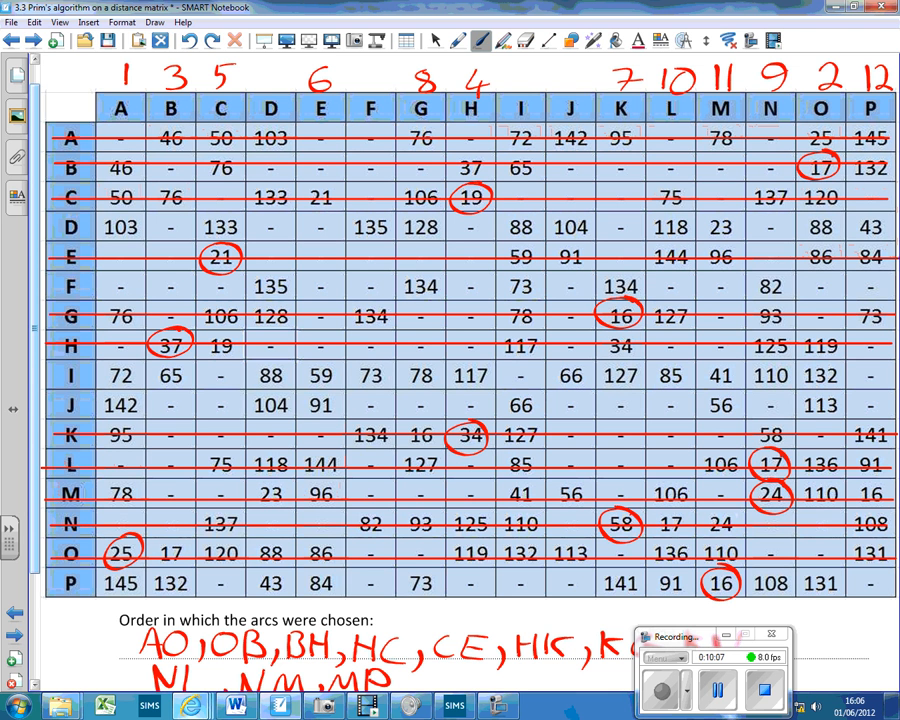
click(548, 41)
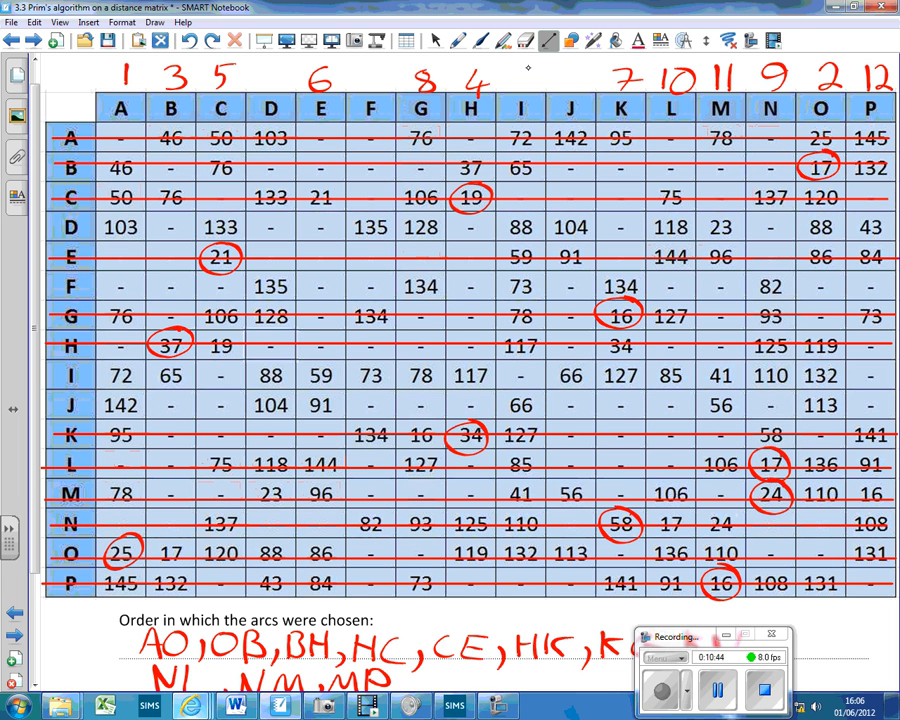
- Circle 23 in row D, column M with the red pen and list MD
click(479, 41)
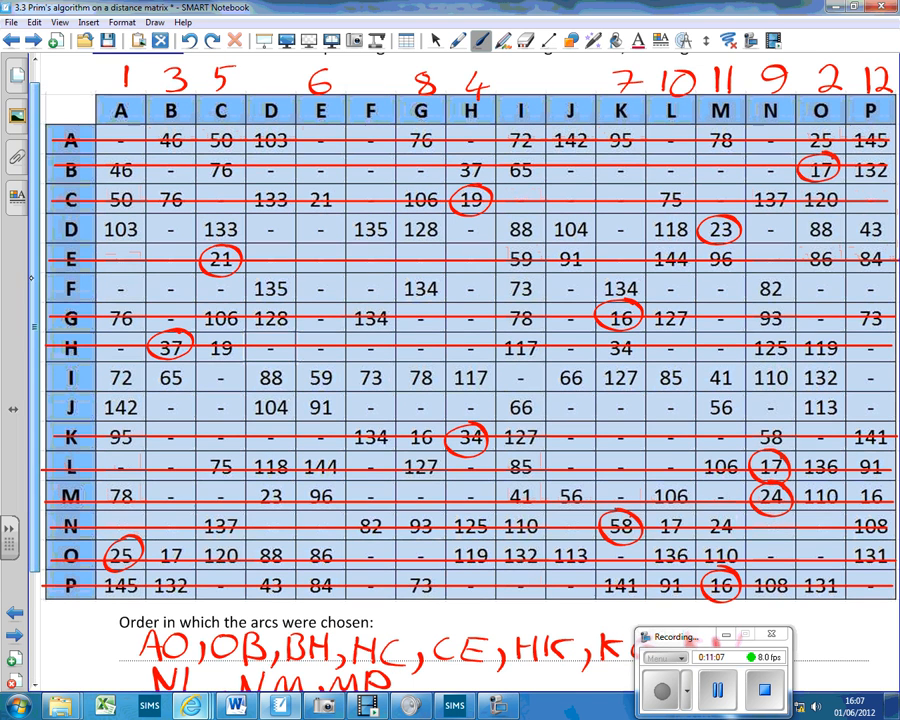
scroll(down, 3)
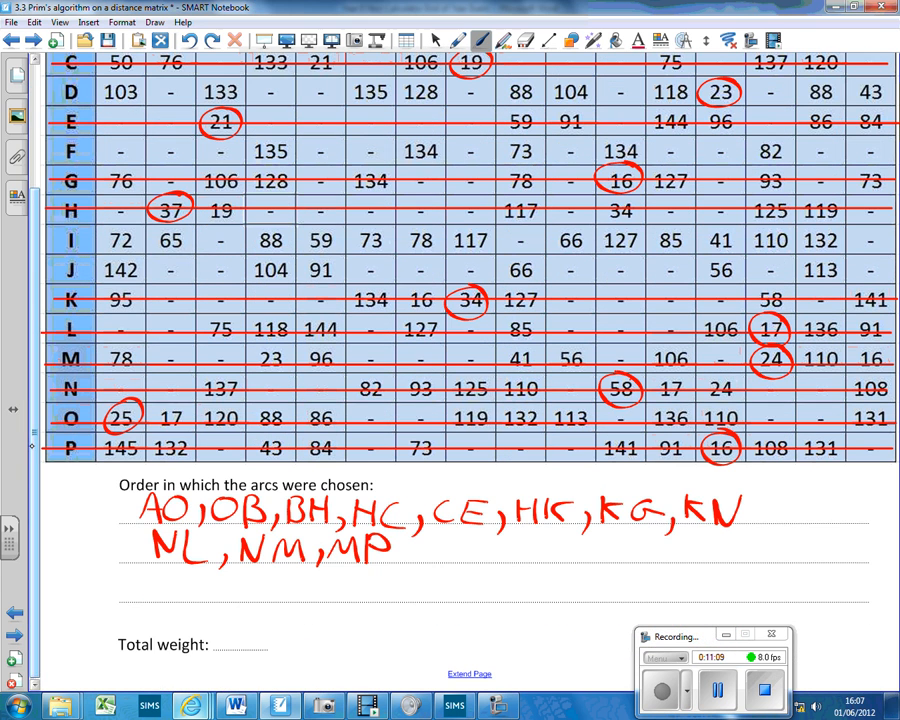
text(,MD)
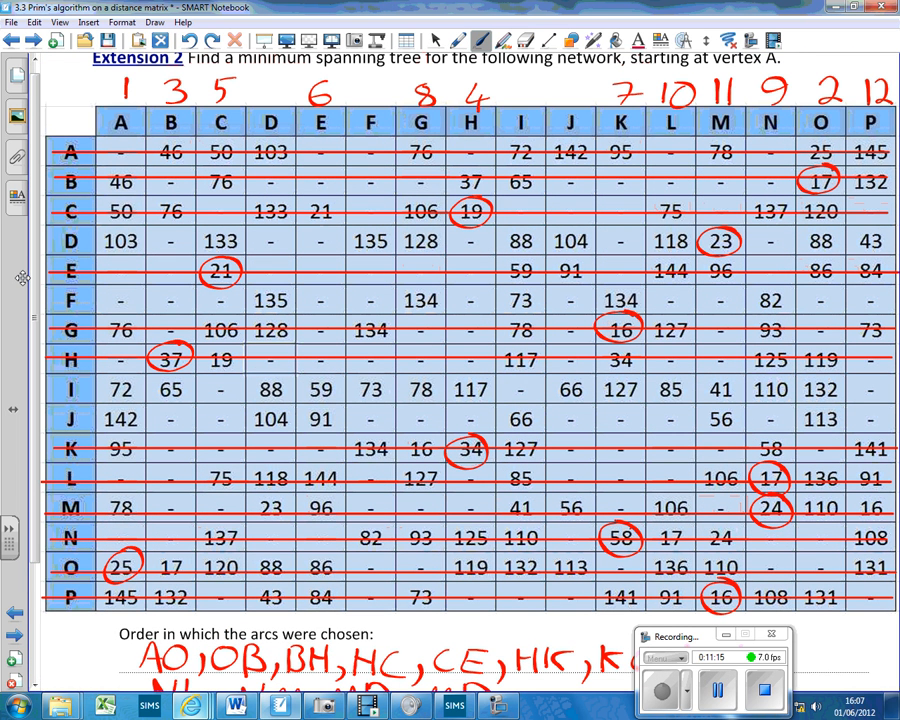
click(255, 90)
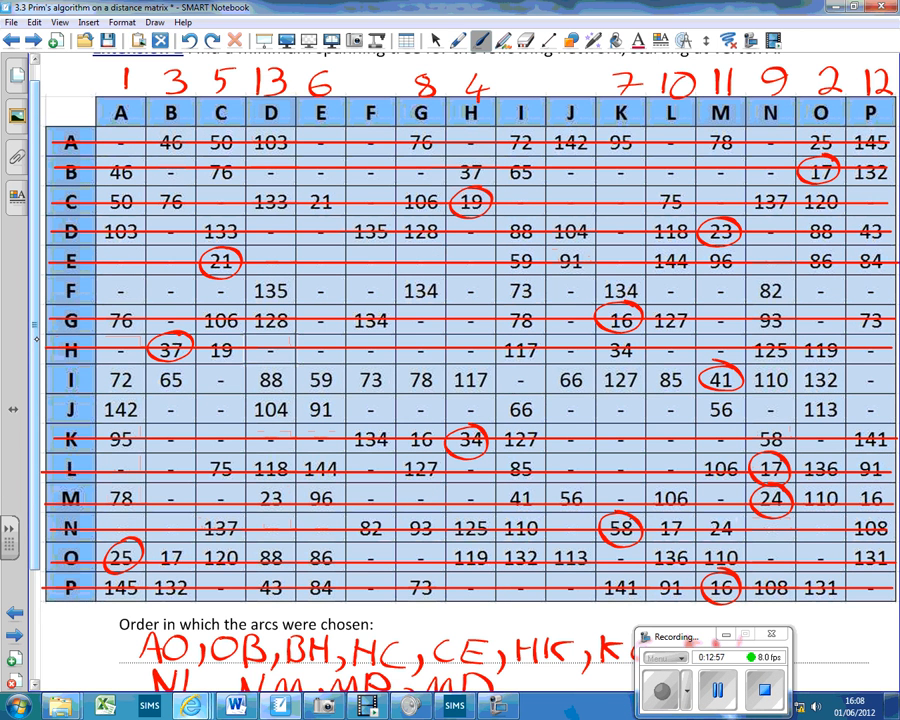
- Number D as 13, strike row D, circle 41 in row I, and list MD, MI
scroll(down, 3)
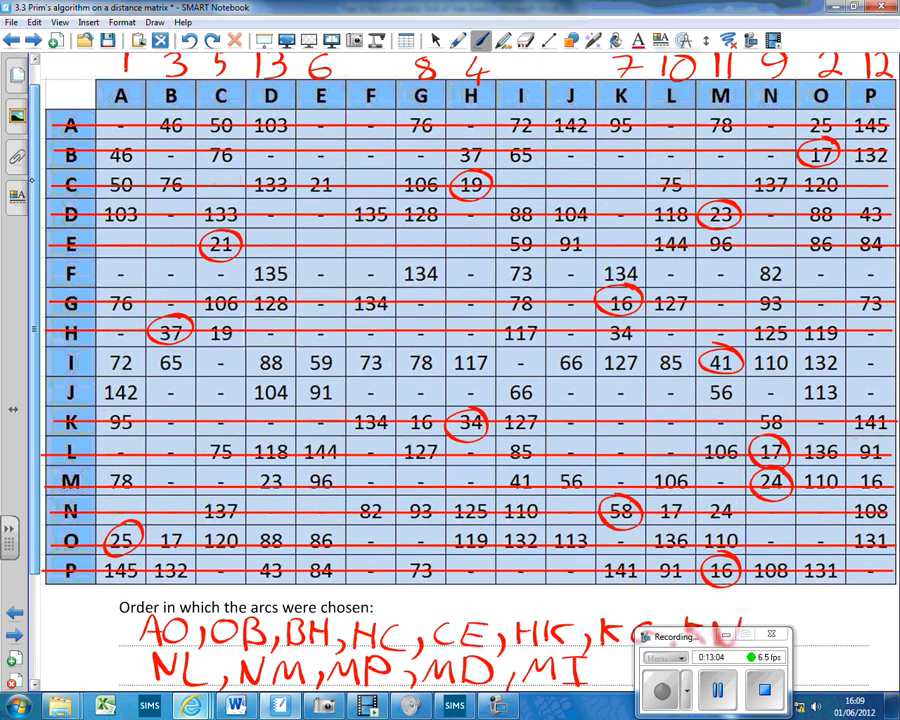
scroll(up, 3)
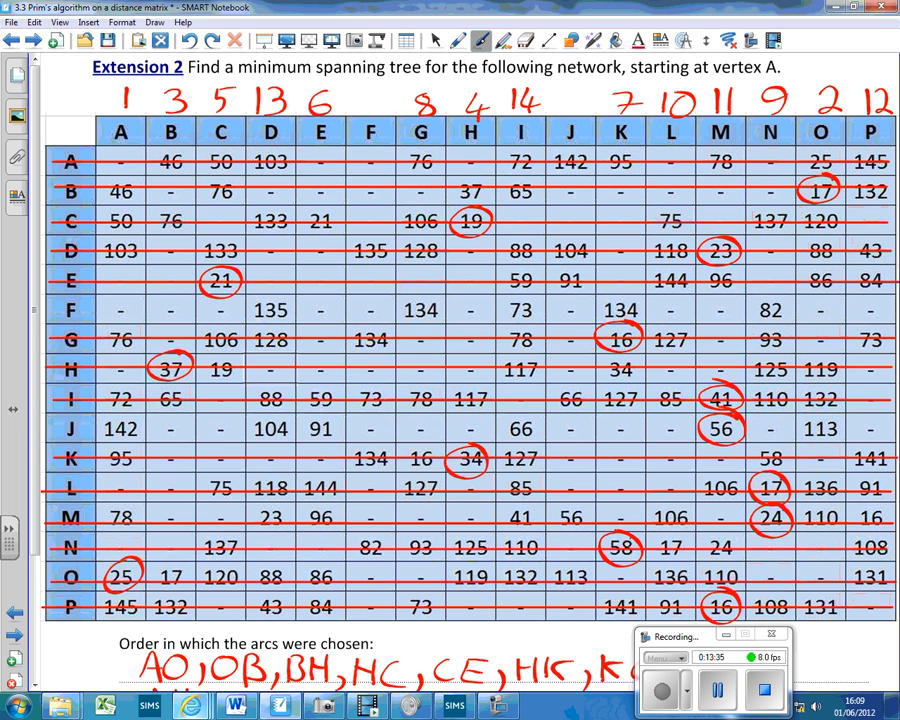
- Number vertex I as 14, cross out row I, and circle 56 in row J, column M
scroll(down, 3)
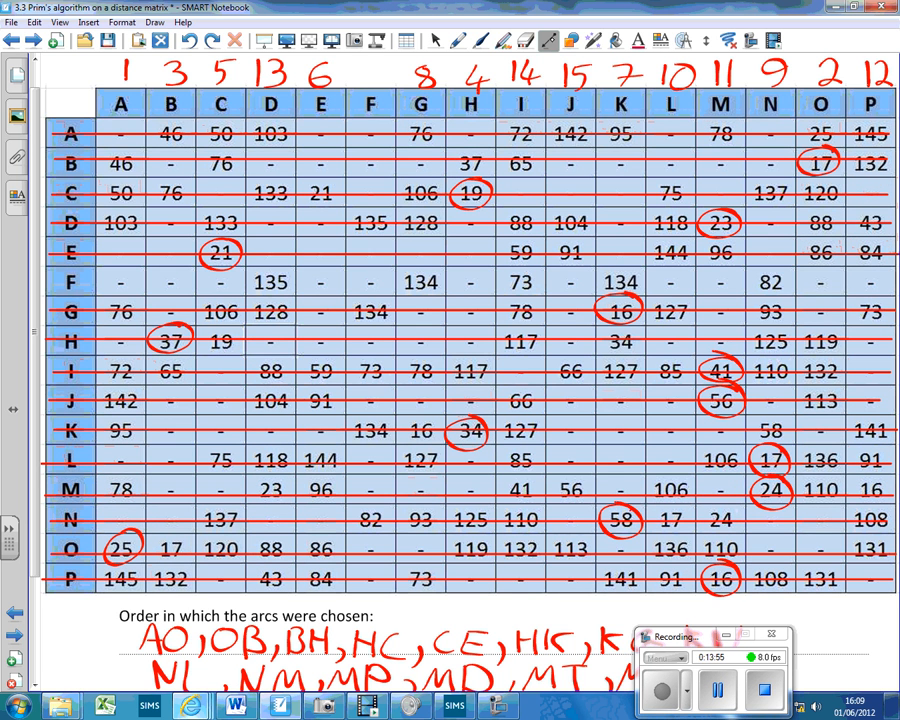
- Number J as 15, strike row J, circle 73, list MJ and IF, and number F 16
click(478, 41)
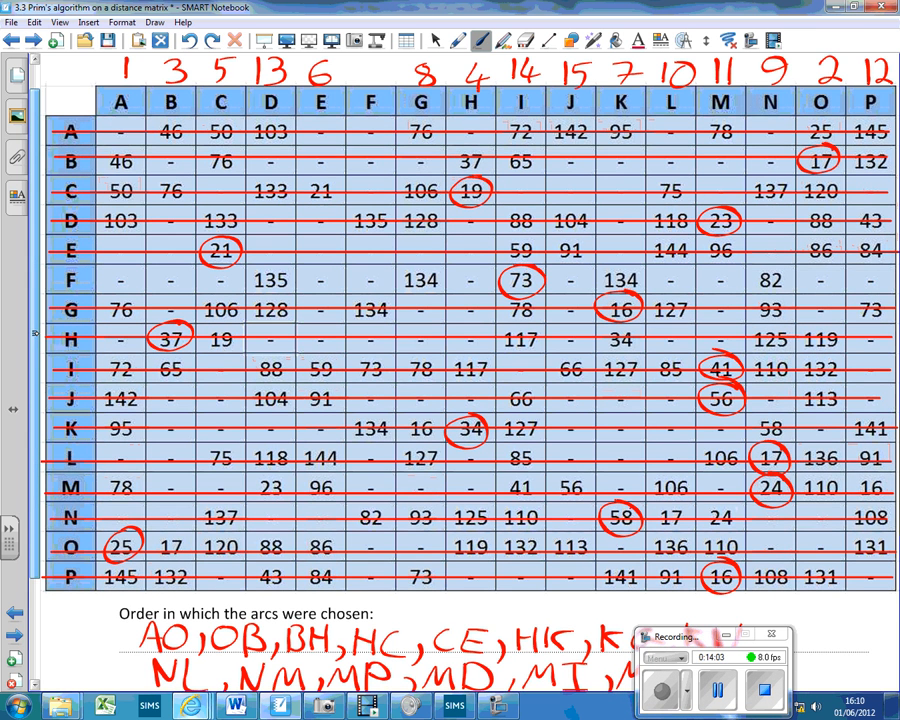
scroll(down, 3)
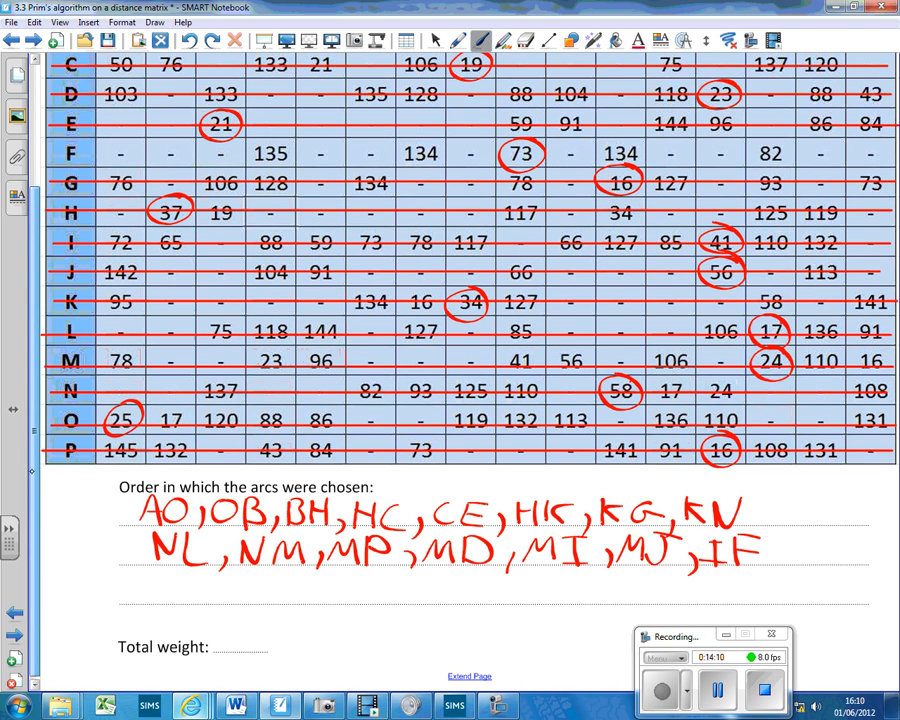
scroll(up, 3)
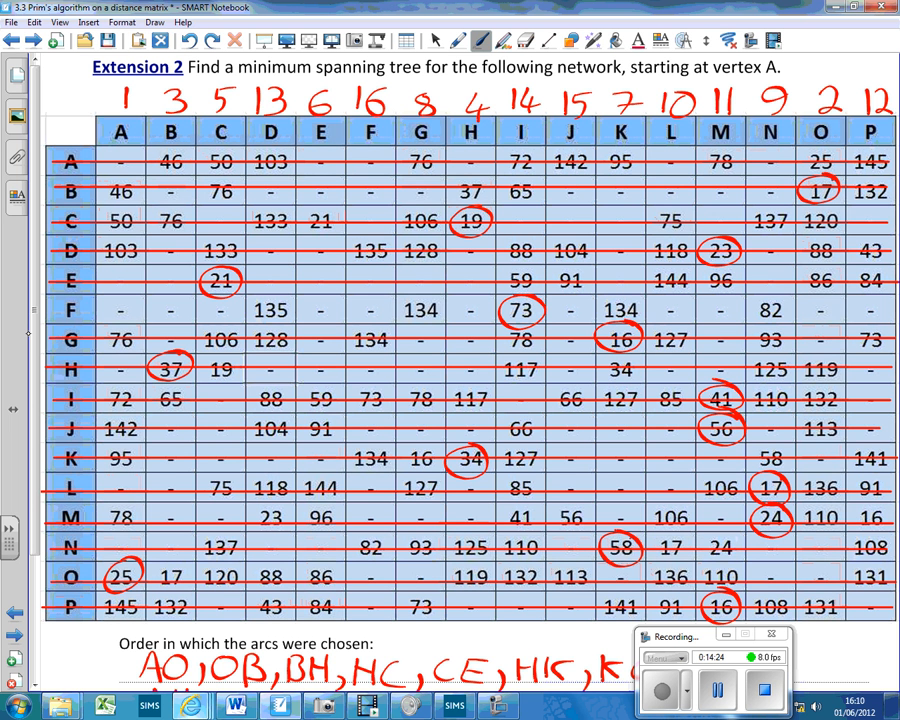
scroll(down, 3)
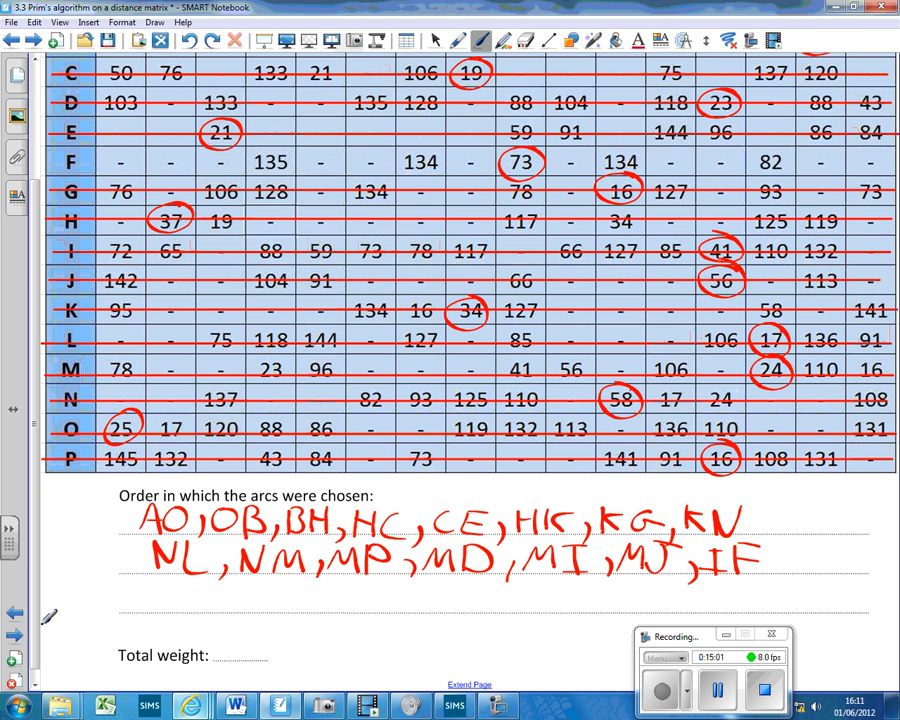
scroll(up, 3)
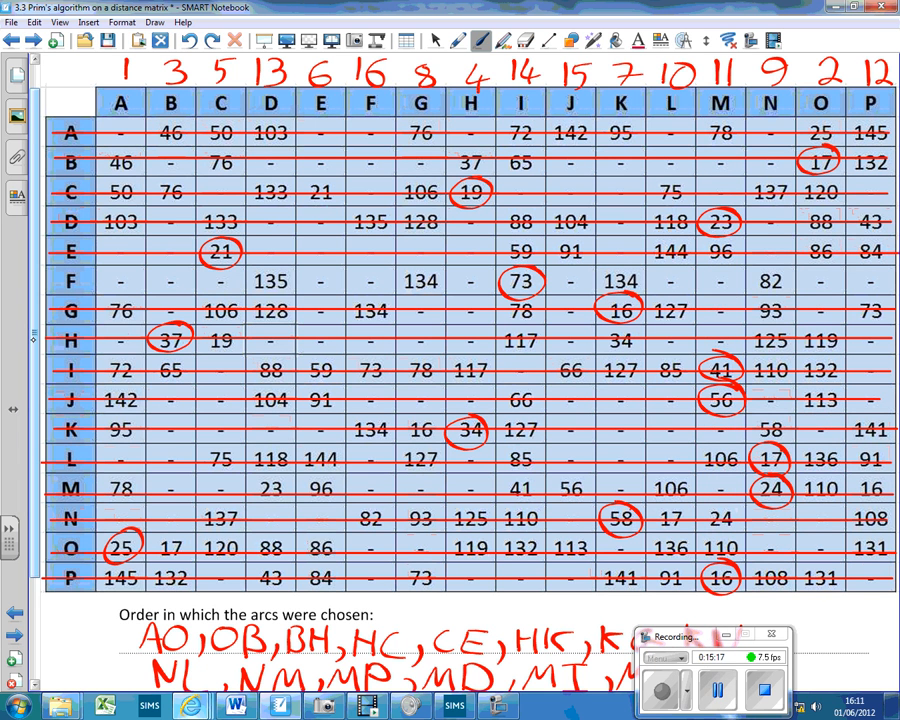
scroll(down, 3)
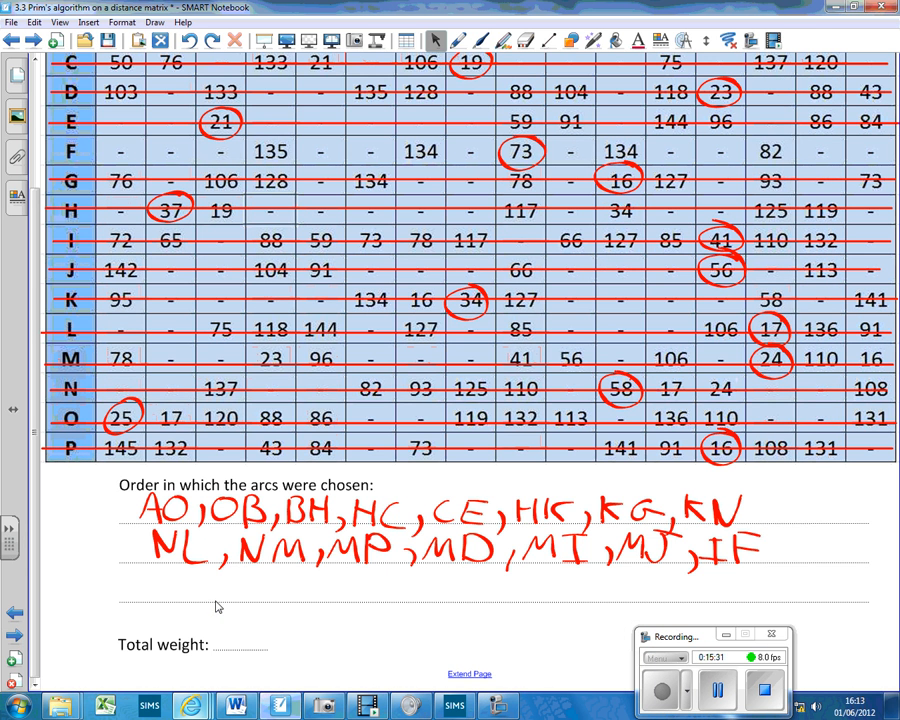
- Handwrite 477 beside Total weight with the pen
click(475, 40)
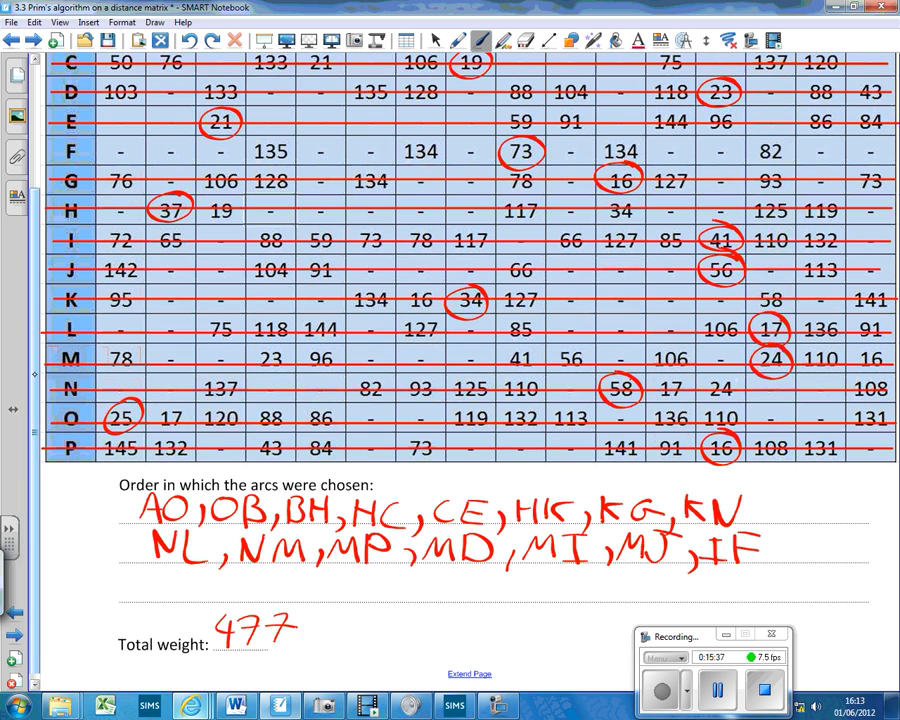
scroll(up, 3)
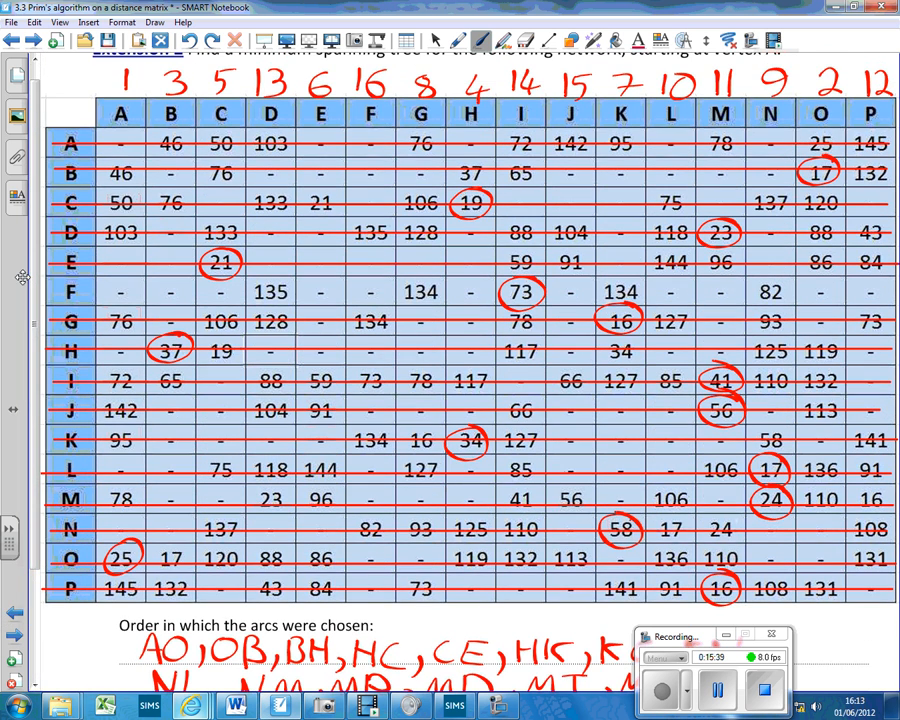